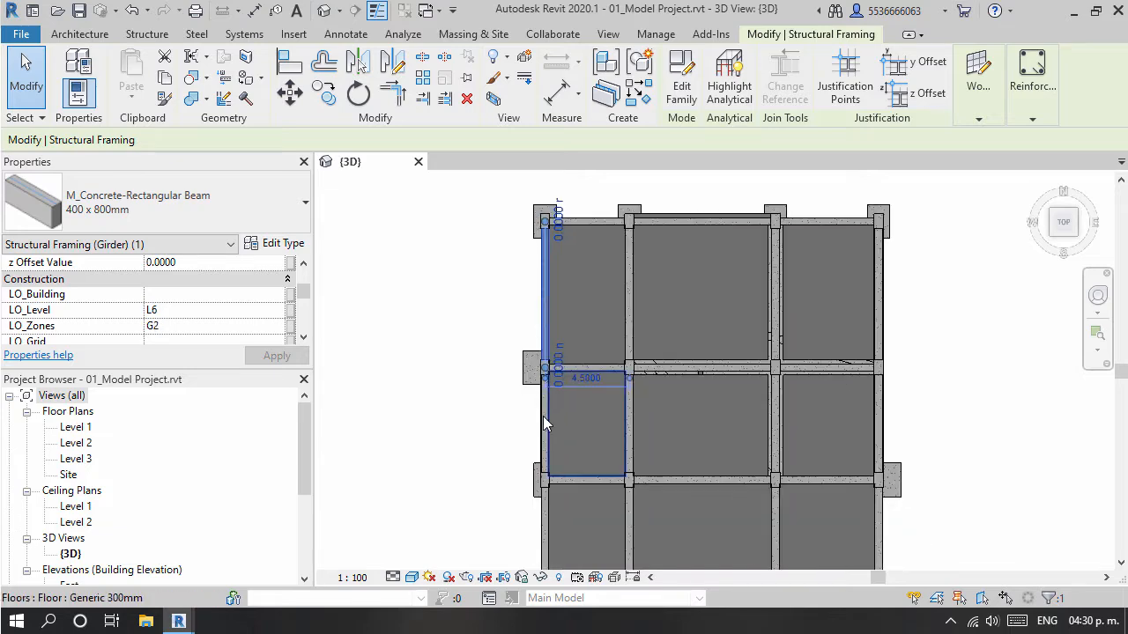
- Switch to 02_Simulated Project's 3D view and zoom toward the colour-coded lower levels
left_click(553, 182)
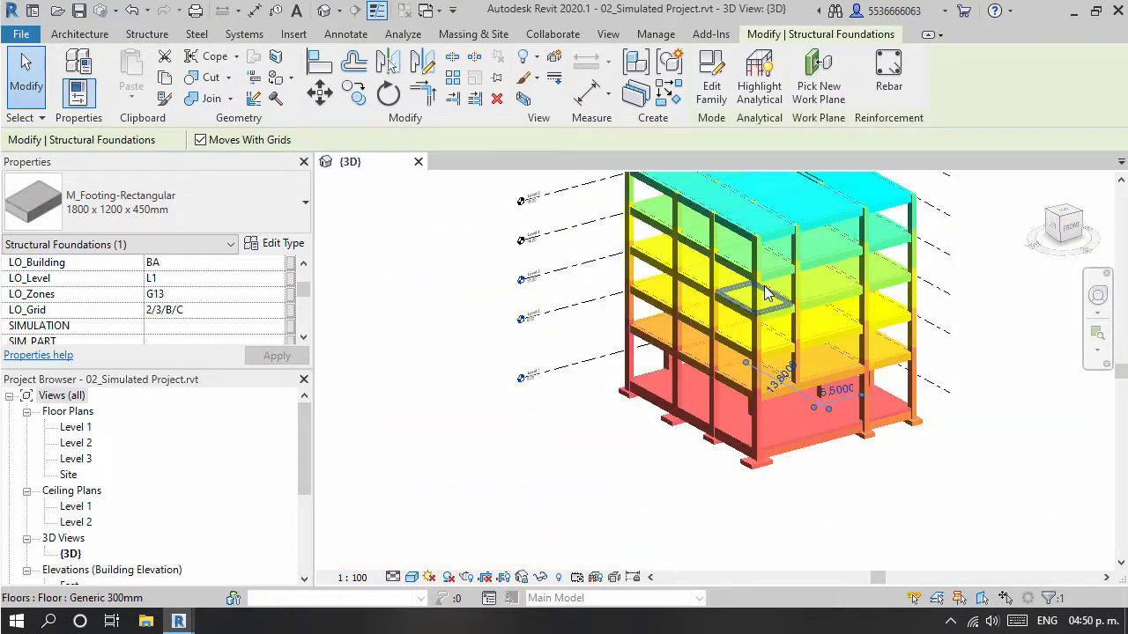
left_click_drag(767, 291, 634, 366)
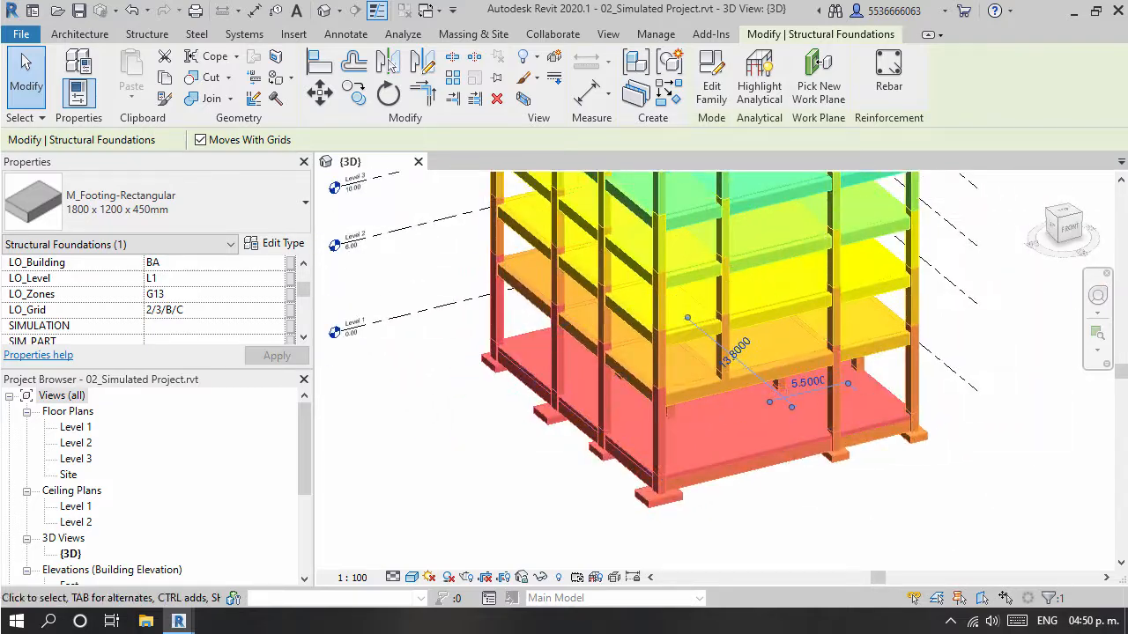
left_click(210, 622)
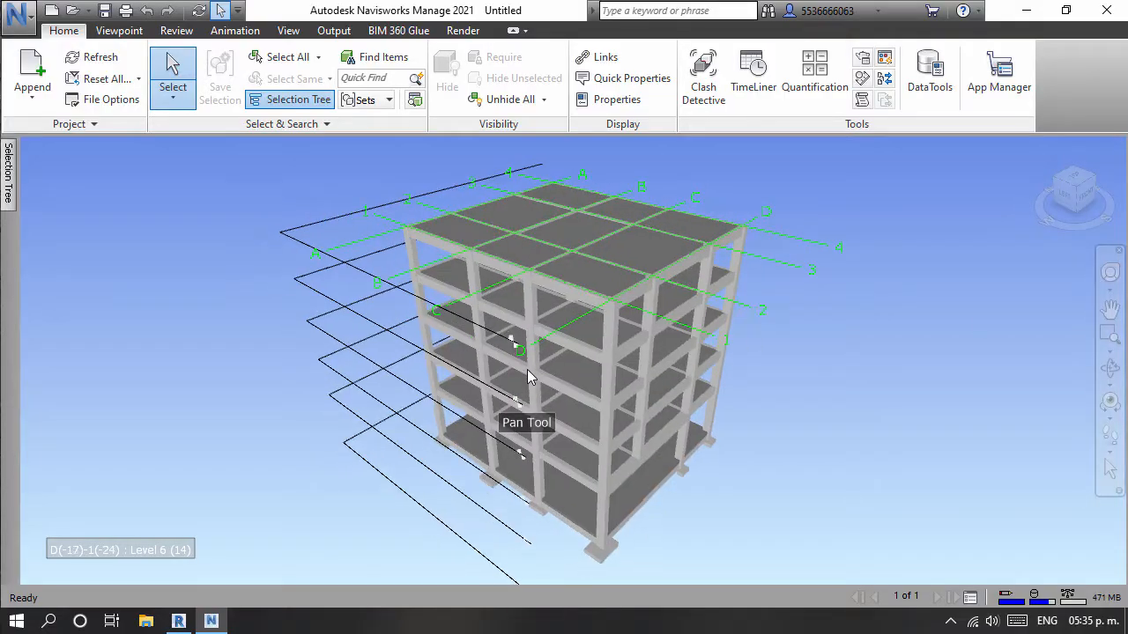
- Override the ground-level elements' colour to red
left_click(546, 258)
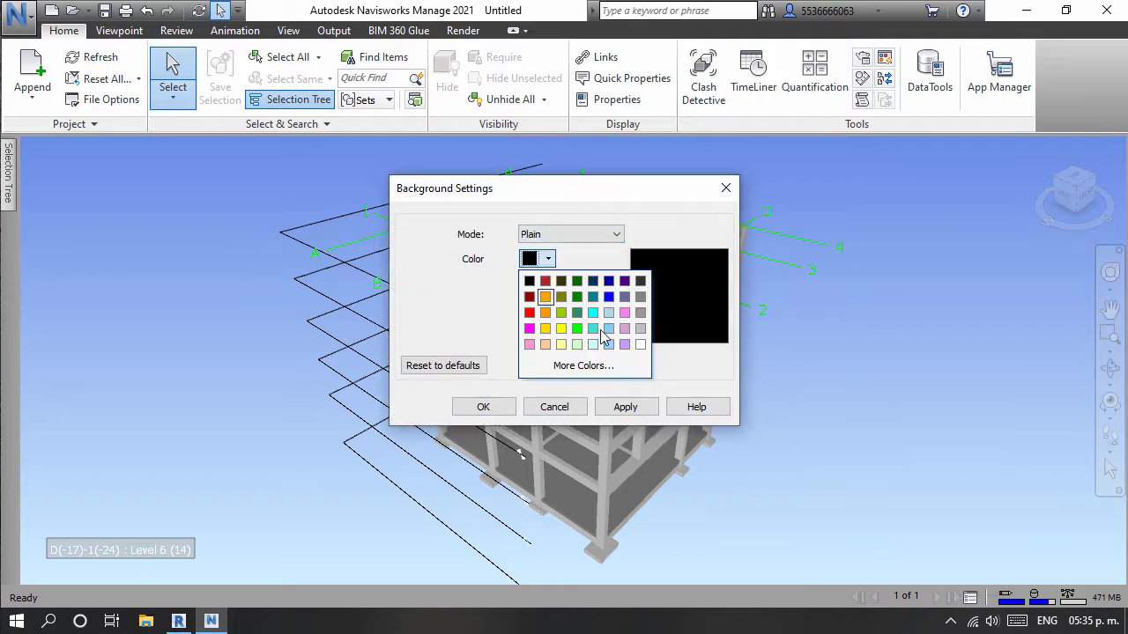
left_click(583, 365)
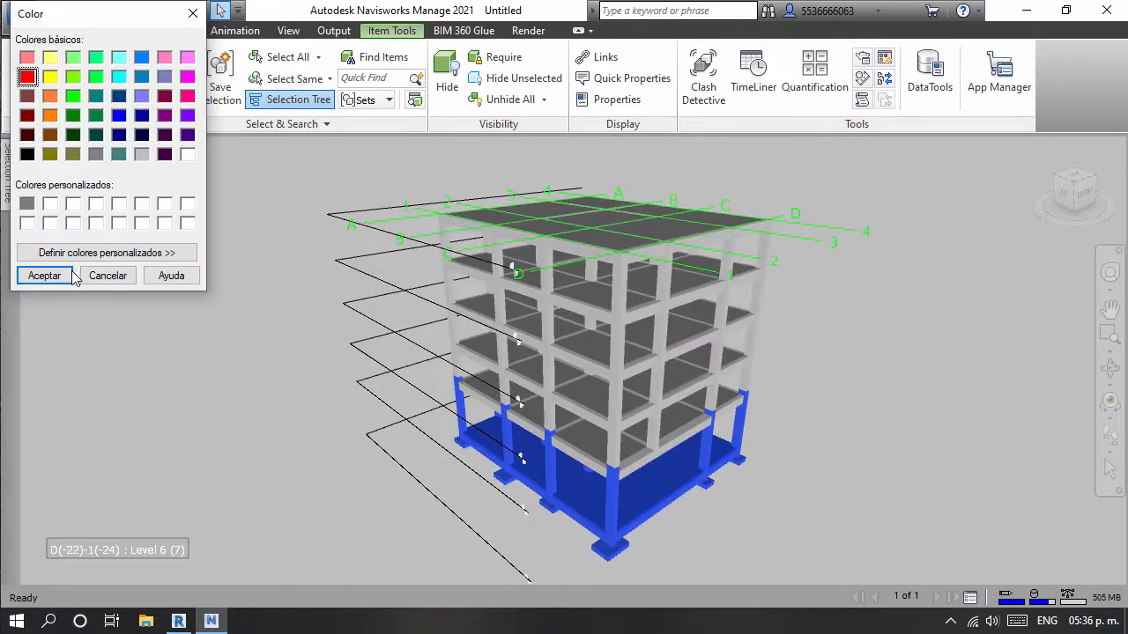
left_click(44, 275)
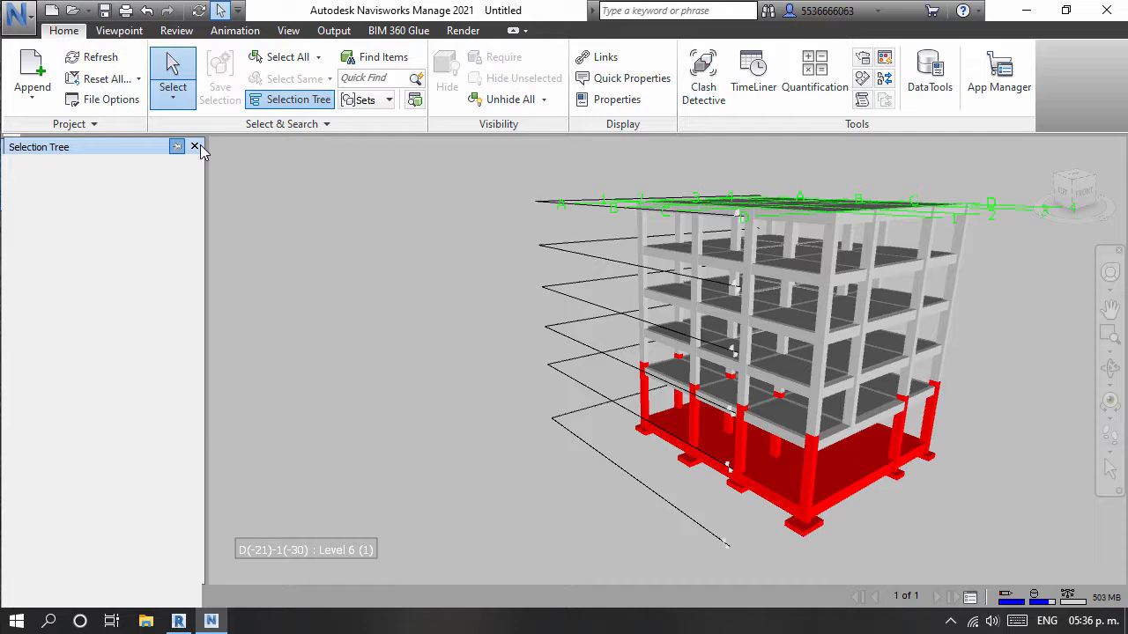
- Hide the selection tree and play the colour-coded construction sequence in TimeLiner
left_click(753, 71)
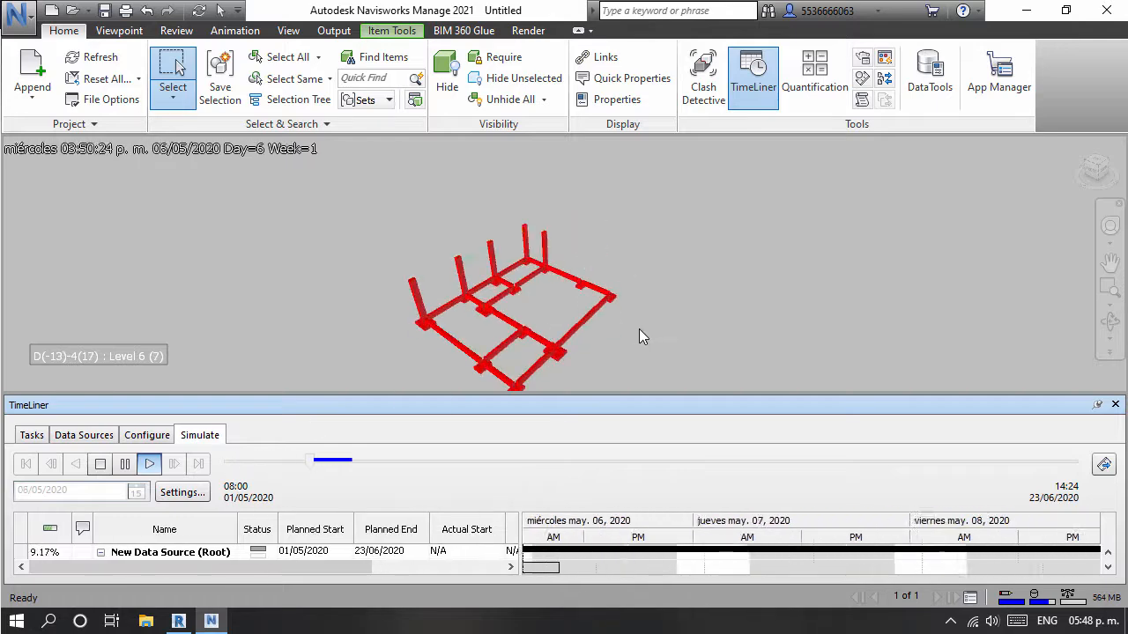
left_click(148, 463)
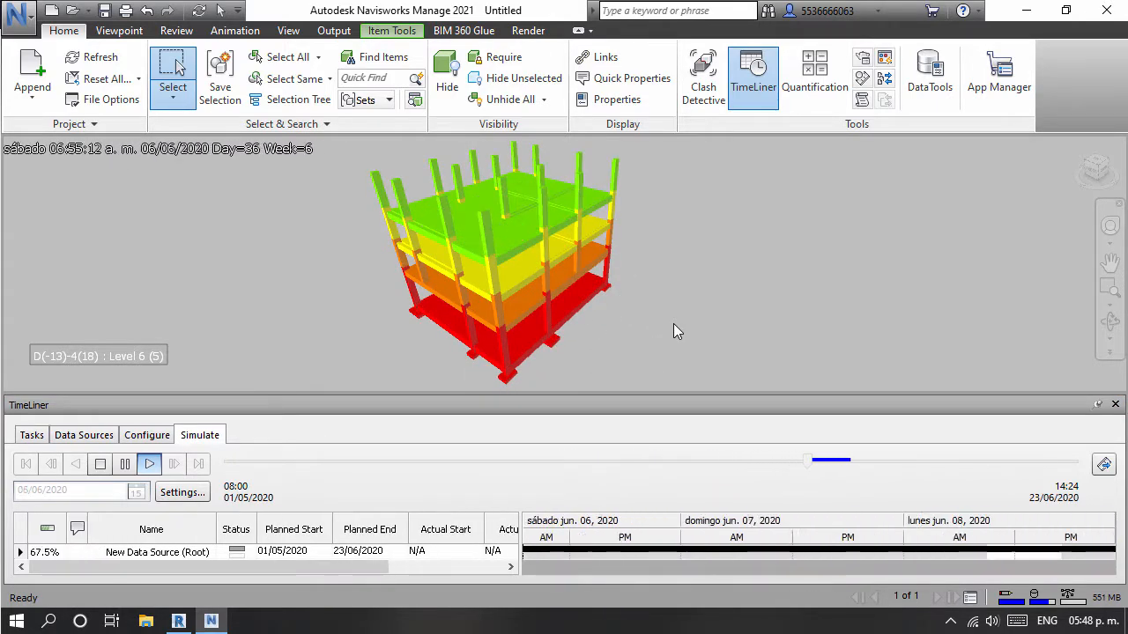
left_click(150, 464)
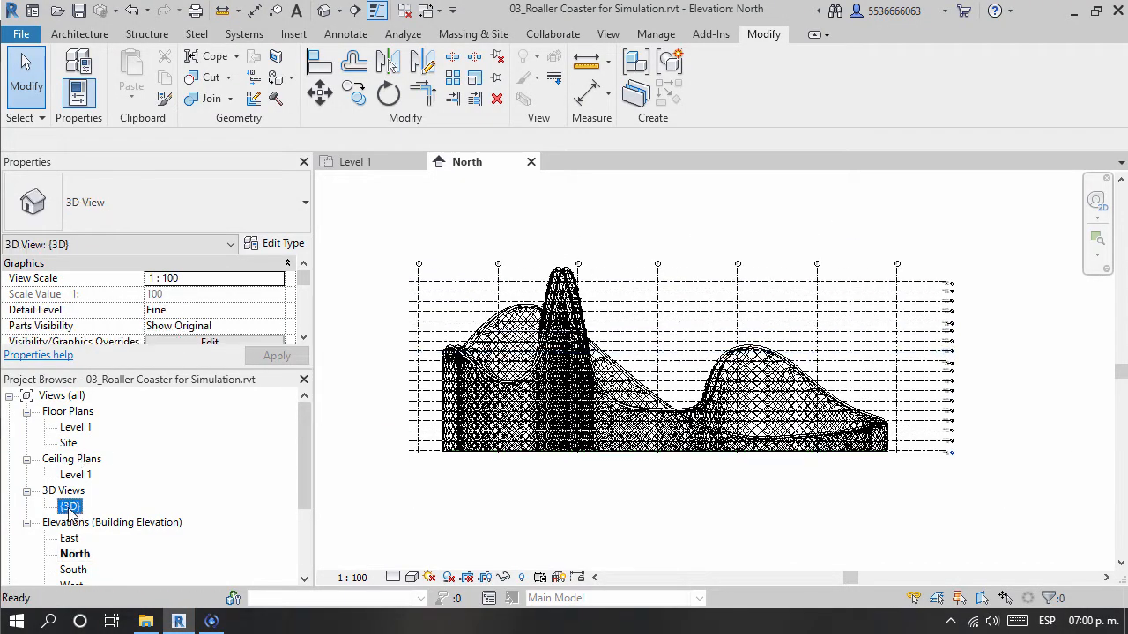
- Open the roller coaster {3D} view, save as a new project, and run 06_Buildings by Default
double_click(70, 506)
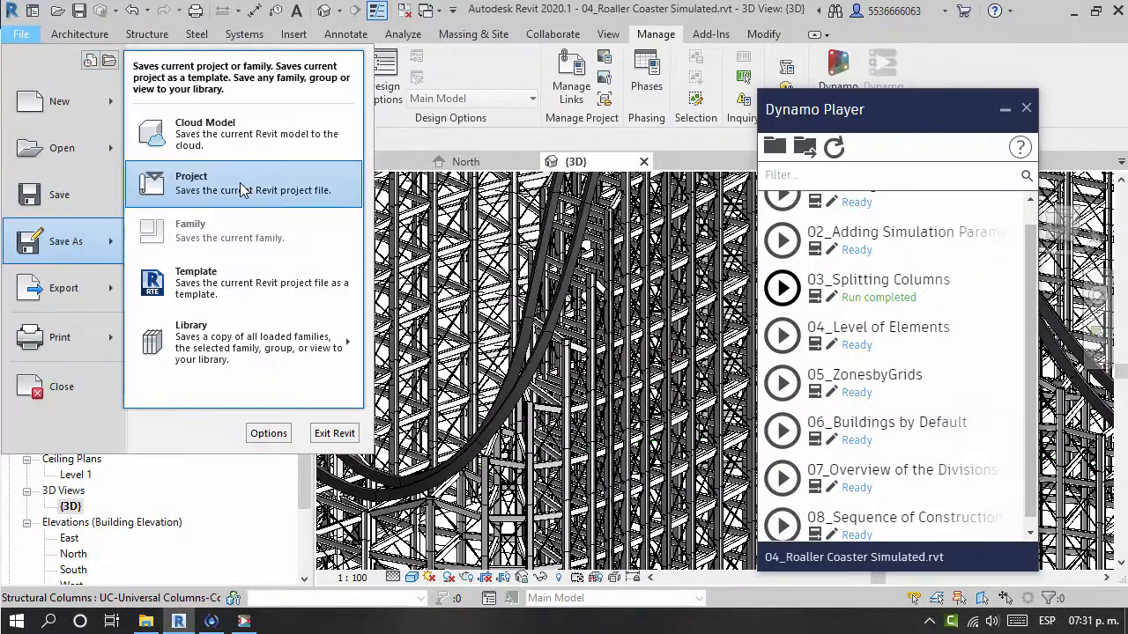
left_click(192, 183)
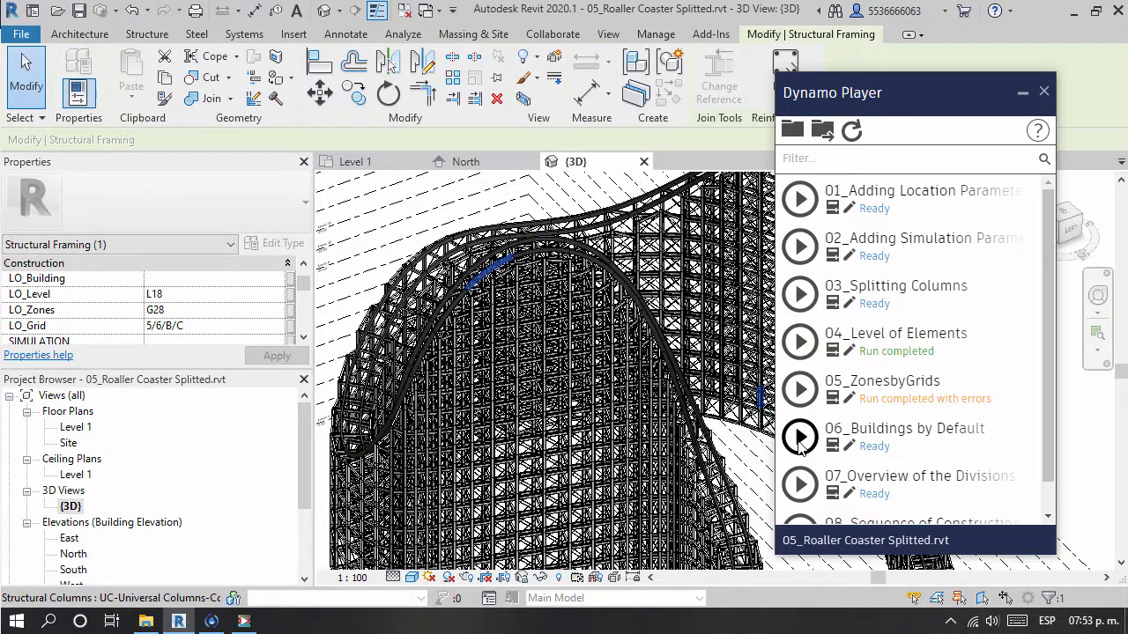
left_click(799, 438)
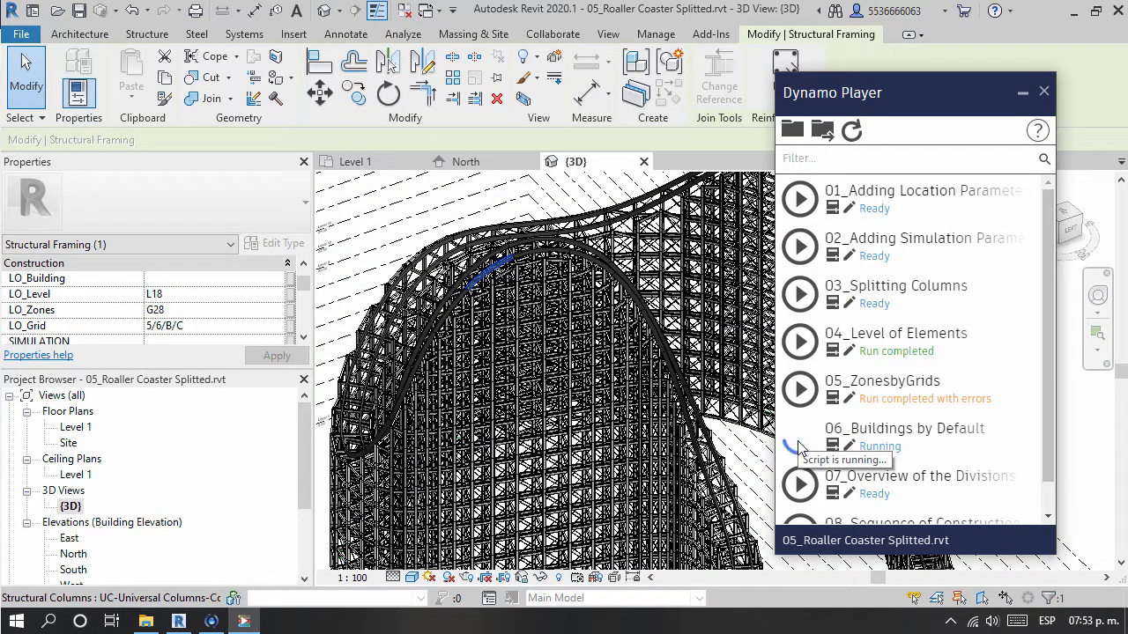
left_click(799, 436)
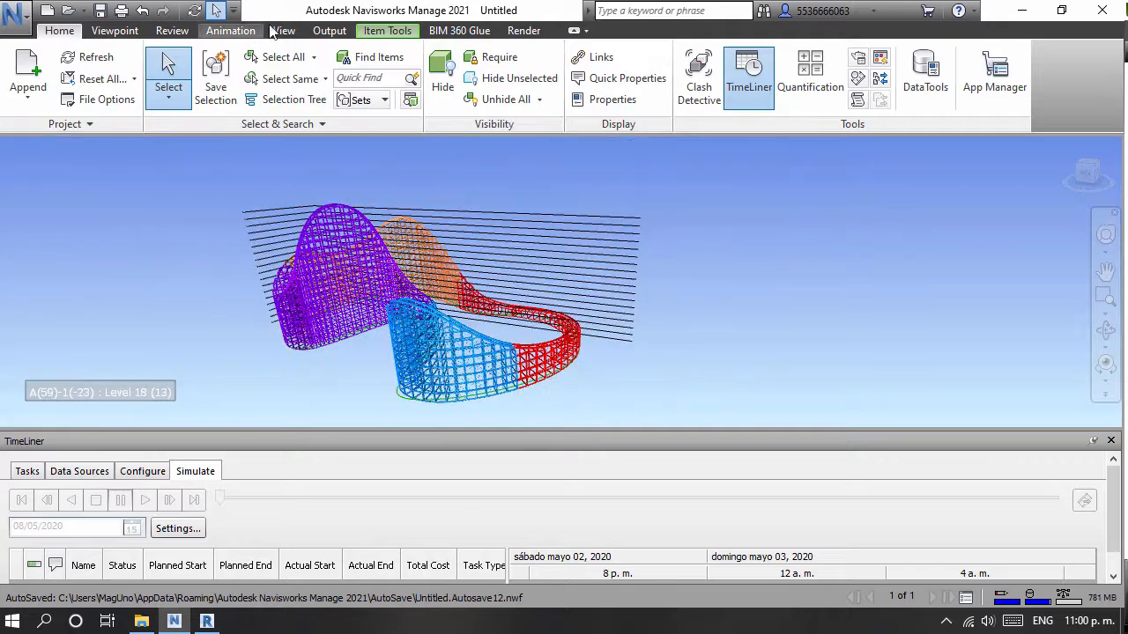
- Play the roller coaster TimeLiner simulation via the Saved Viewpoints Animation camera, pausing partway
left_click(144, 402)
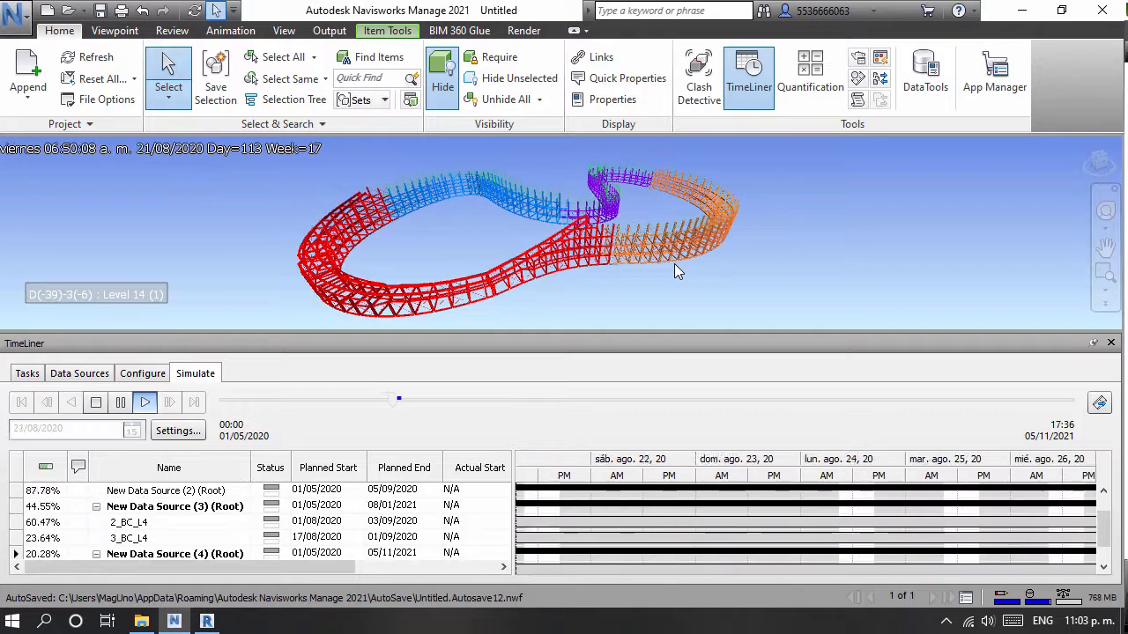
left_click(144, 402)
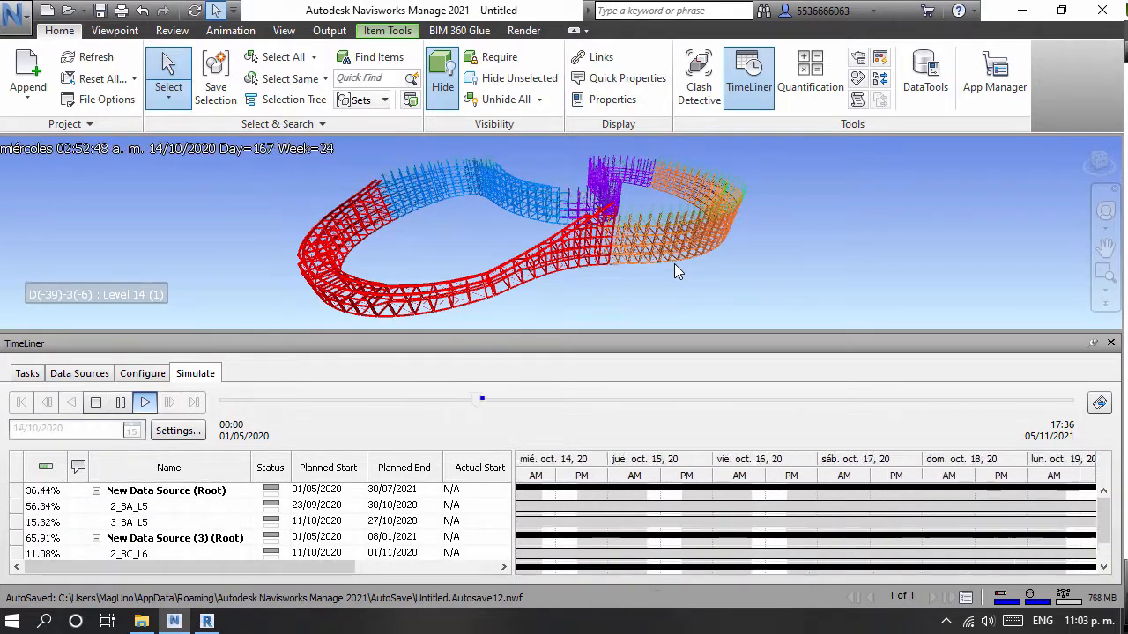
left_click(143, 402)
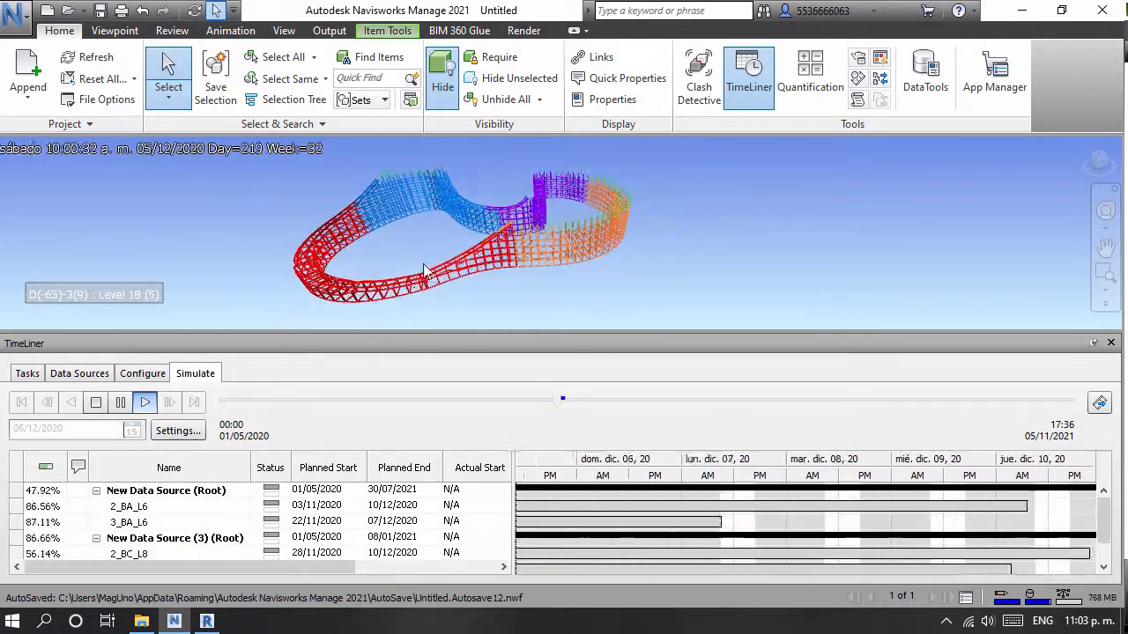
left_click(114, 30)
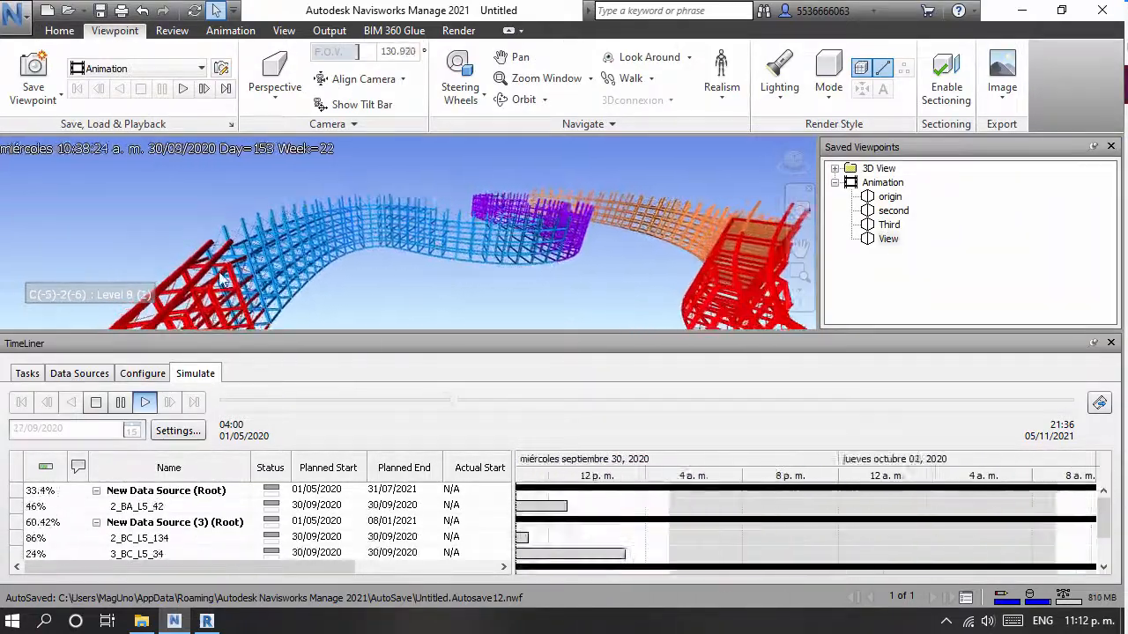
left_click(144, 402)
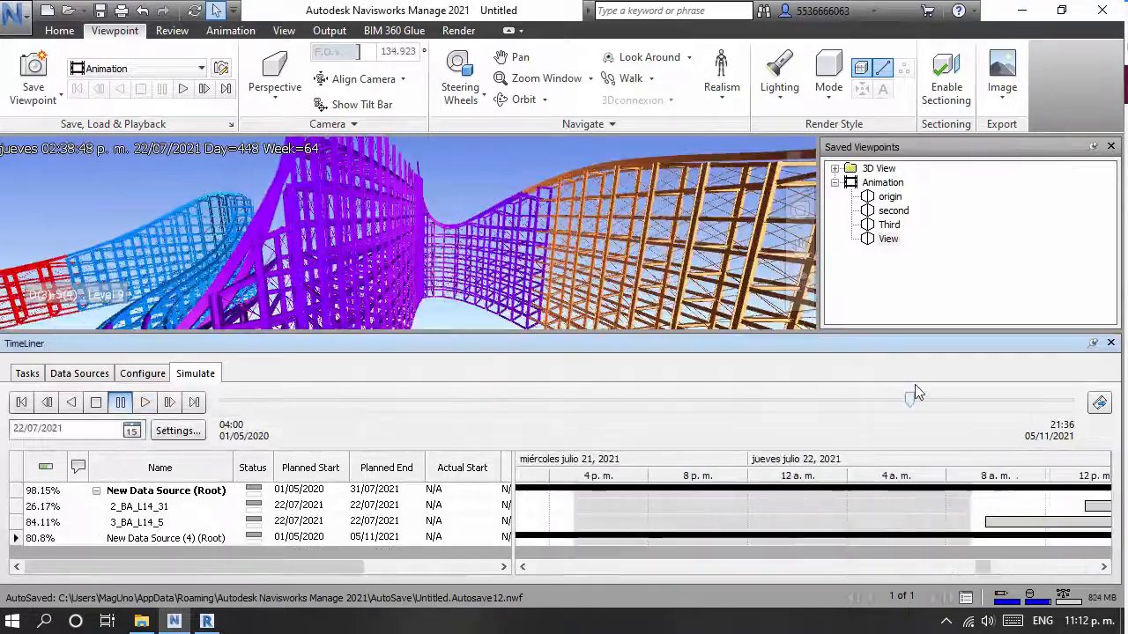